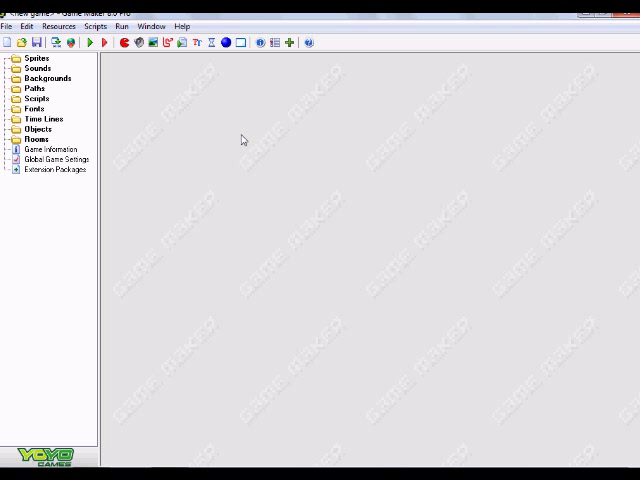
{"action": "mouse_move", "coordinate": [112, 60]}
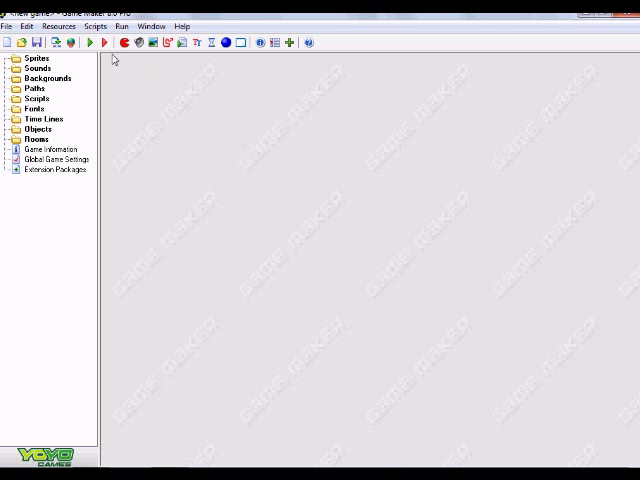
{"action": "mouse_move", "coordinate": [122, 44]}
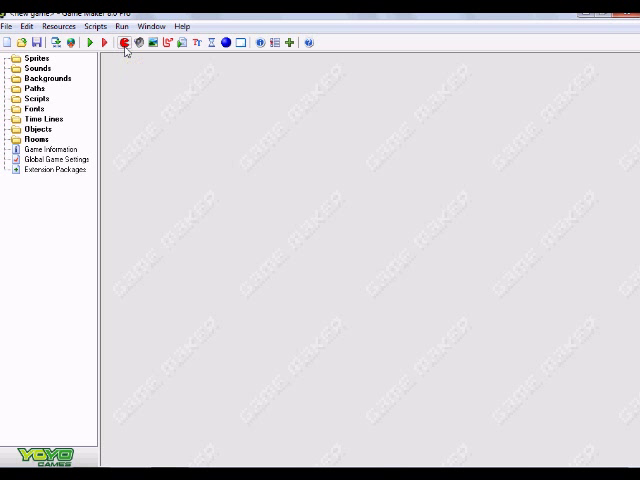
{"action": "mouse_move", "coordinate": [138, 44]}
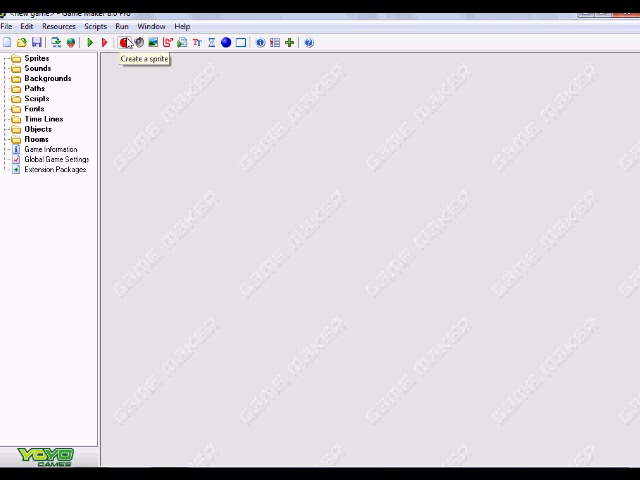
Make a 32×32 sprite spr_ball and draw a filled green circle with a black outline.
{"action": "left_click", "coordinate": [128, 44]}
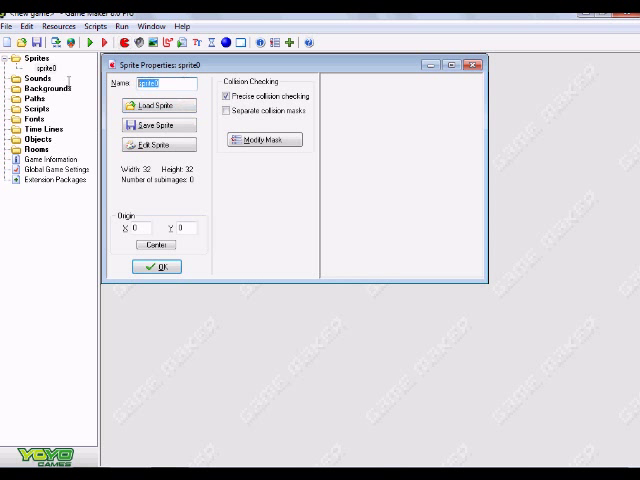
{"action": "type", "text": "spr_ball"}
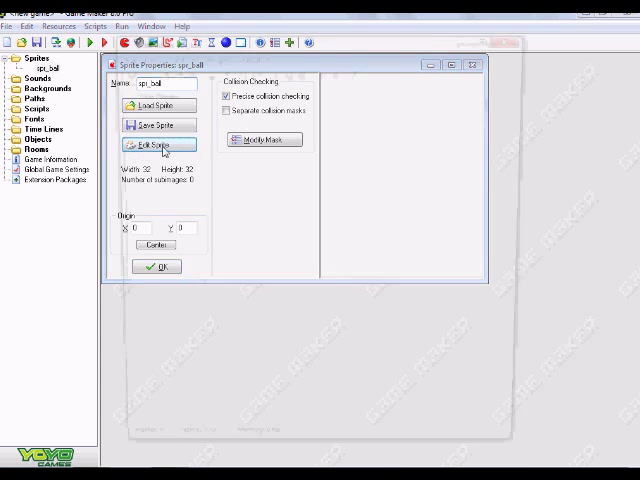
{"action": "left_click", "coordinate": [160, 144]}
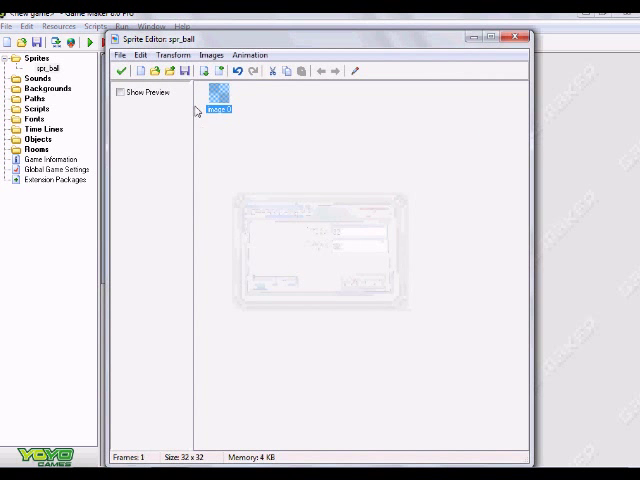
{"action": "double_click", "coordinate": [216, 100]}
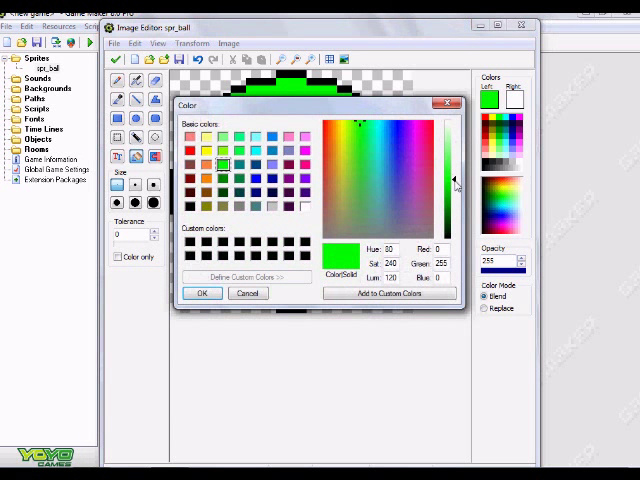
{"action": "left_click", "coordinate": [202, 292]}
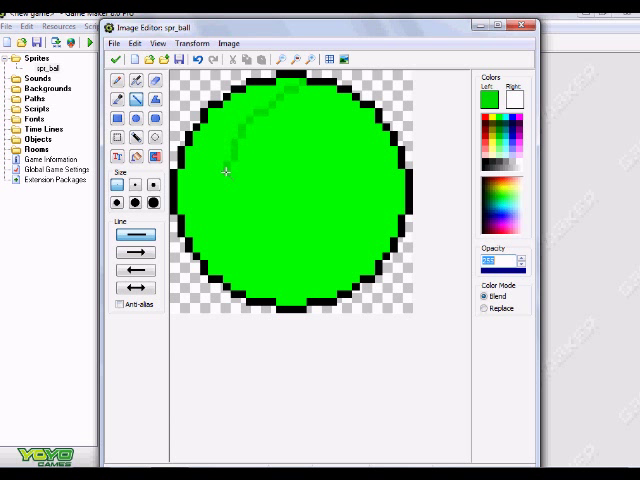
{"action": "left_click_drag", "start_coordinate": [228, 172], "coordinate": [252, 264]}
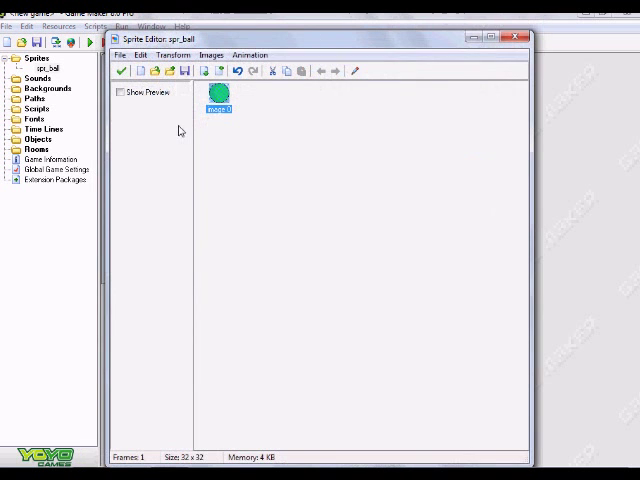
{"action": "left_click", "coordinate": [120, 92]}
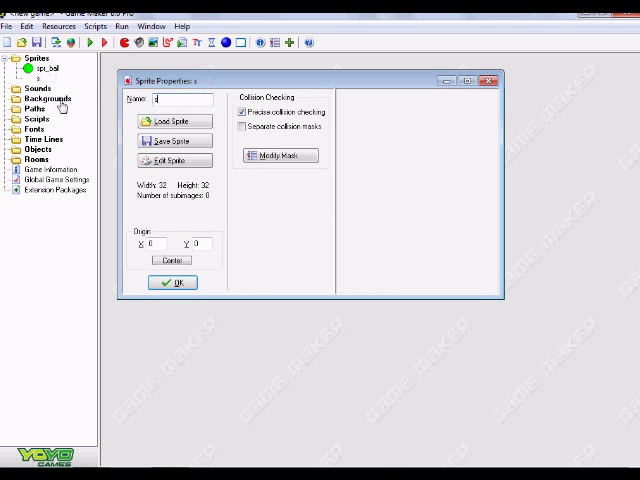
Start a sprite named spr_wall and add a blank image for drawing.
{"action": "type", "text": "spr_"}
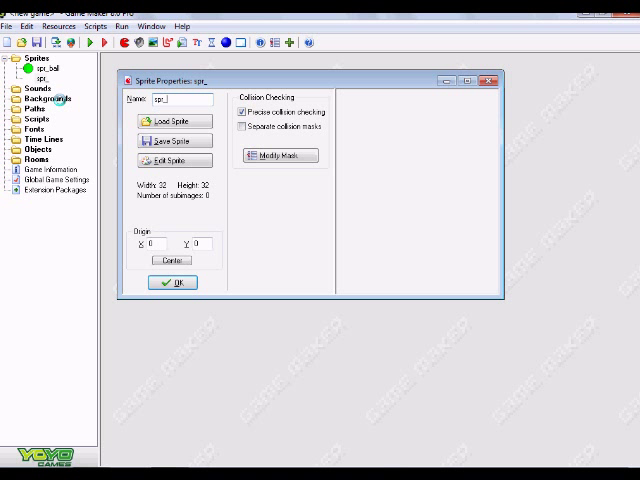
{"action": "type", "text": "wall"}
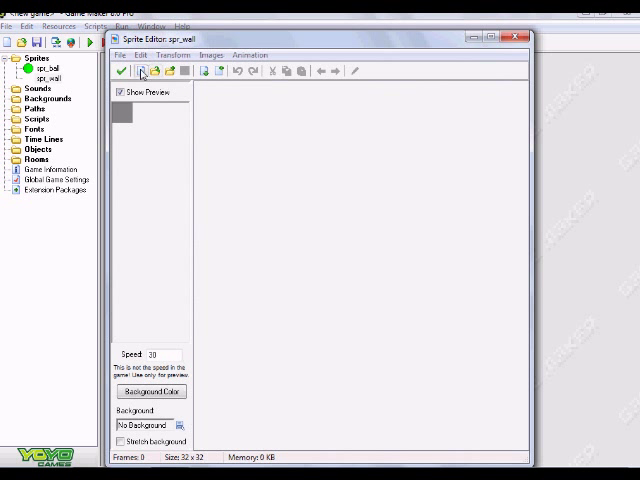
{"action": "left_click", "coordinate": [140, 72]}
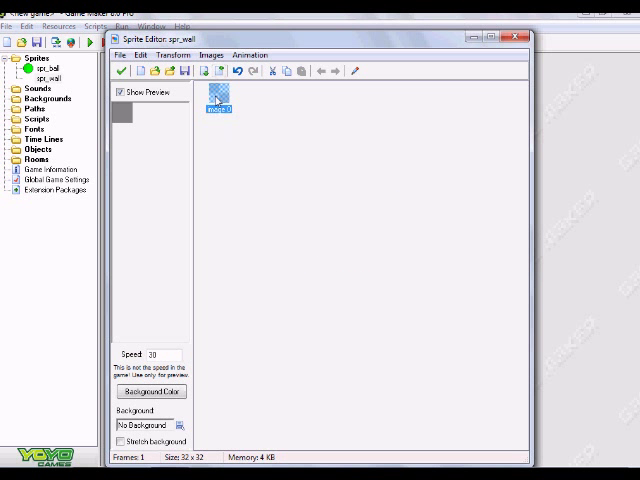
{"action": "double_click", "coordinate": [216, 96]}
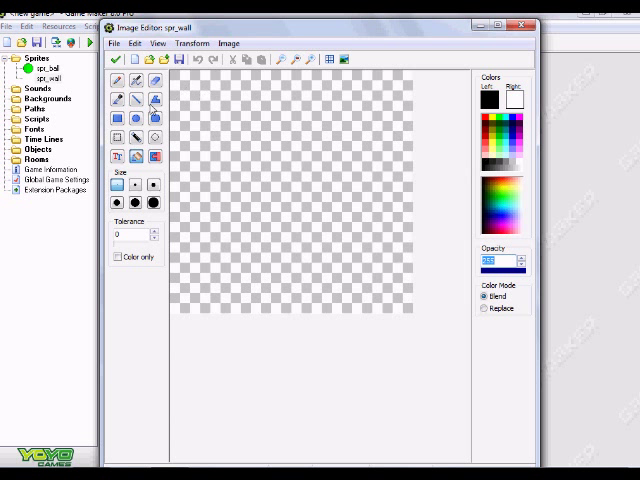
Draw a grey filled square with a black border and confirm the spr_wall properties.
{"action": "left_click", "coordinate": [116, 120]}
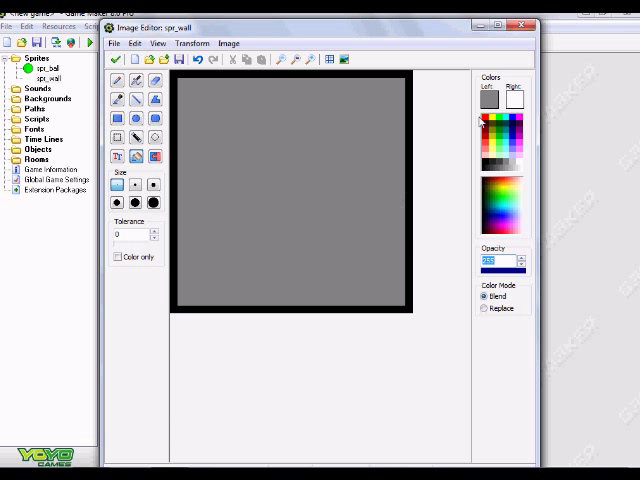
{"action": "left_click", "coordinate": [488, 100]}
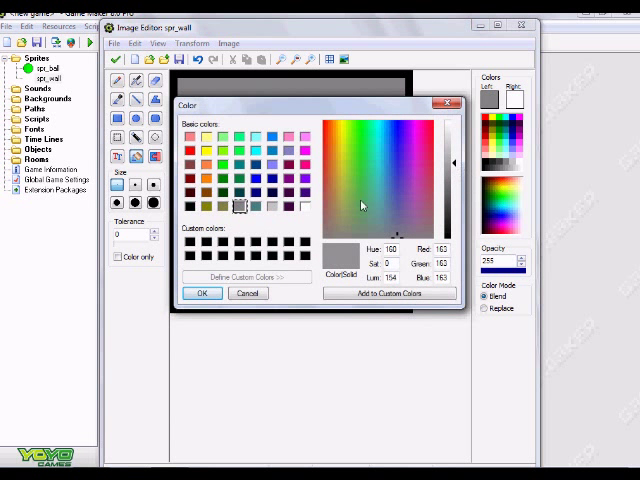
{"action": "left_click", "coordinate": [202, 292]}
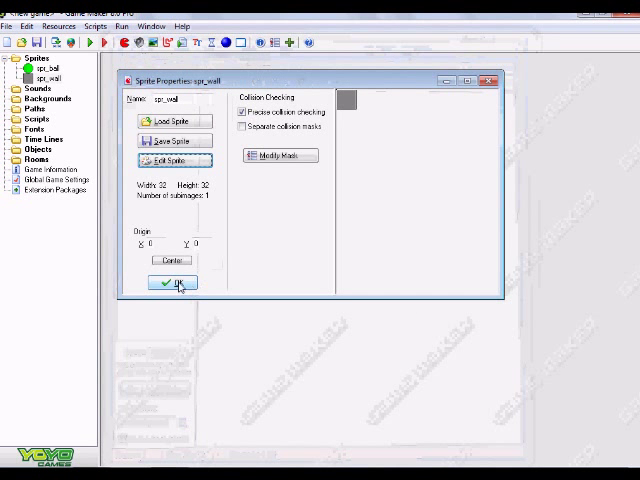
{"action": "left_click", "coordinate": [172, 282]}
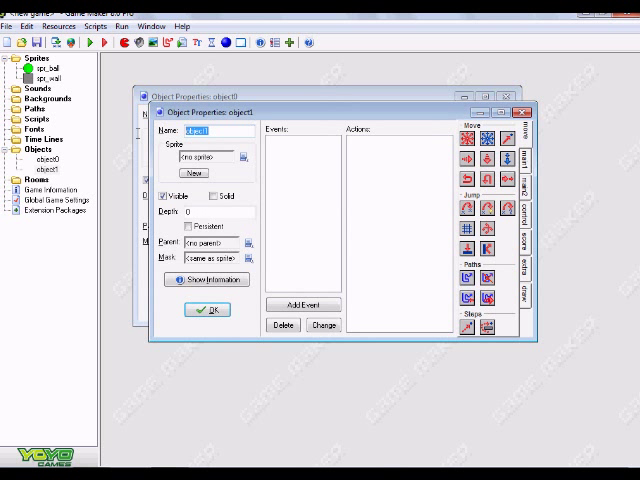
Name the new object obj_wall in its Object Properties.
{"action": "type", "text": "obj"}
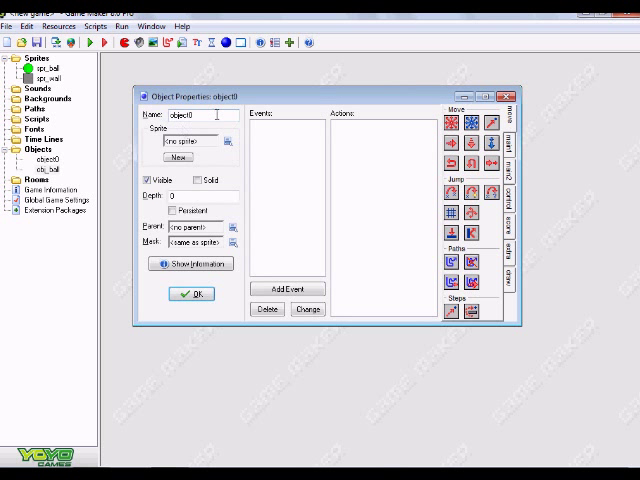
{"action": "type", "text": "obj_wall"}
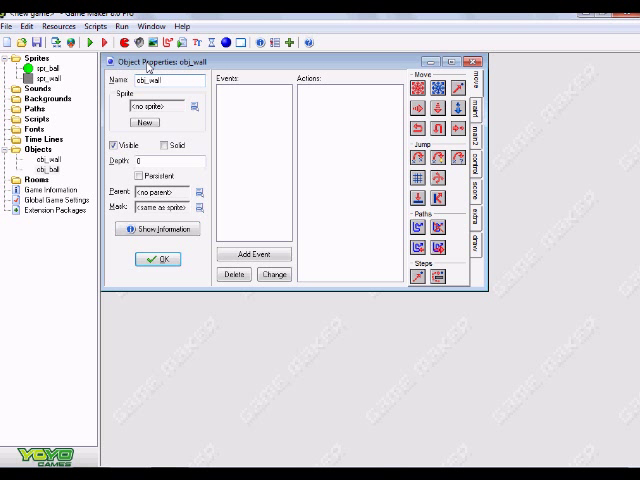
Create a second object, assign its sprite and mark it solid.
{"action": "left_click", "coordinate": [48, 68]}
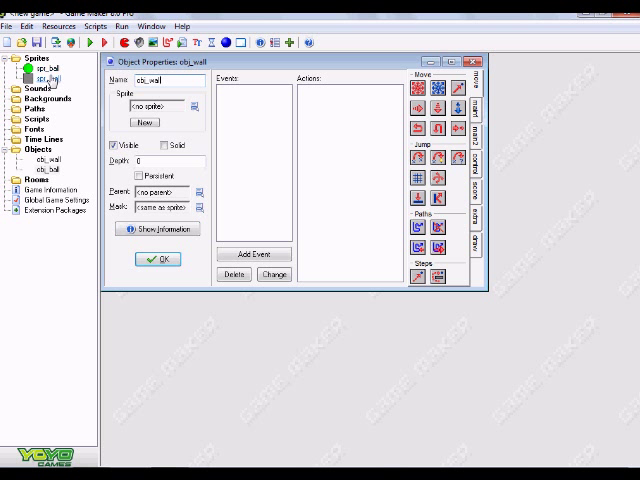
{"action": "left_click", "coordinate": [48, 160]}
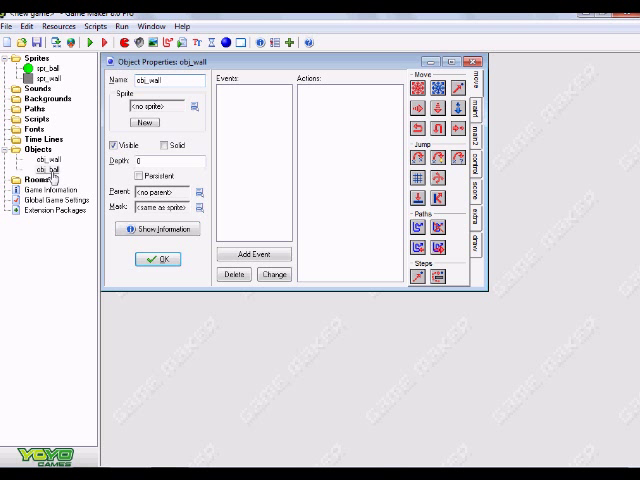
{"action": "mouse_move", "coordinate": [248, 132]}
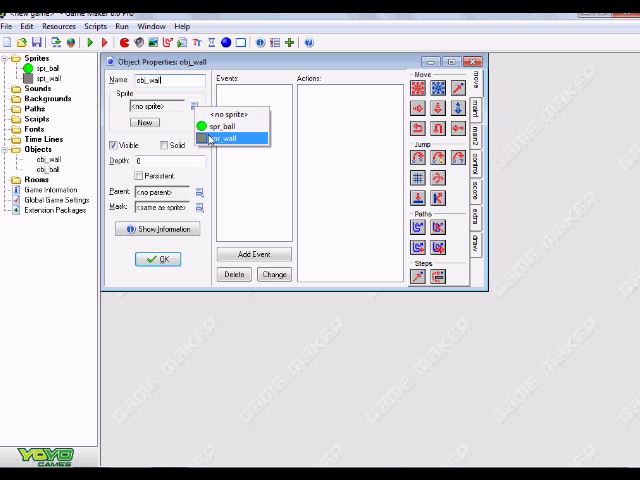
{"action": "left_click", "coordinate": [236, 138]}
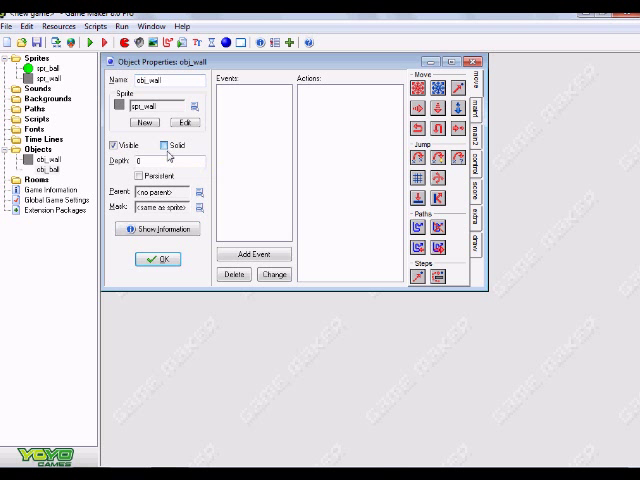
{"action": "left_click", "coordinate": [160, 144]}
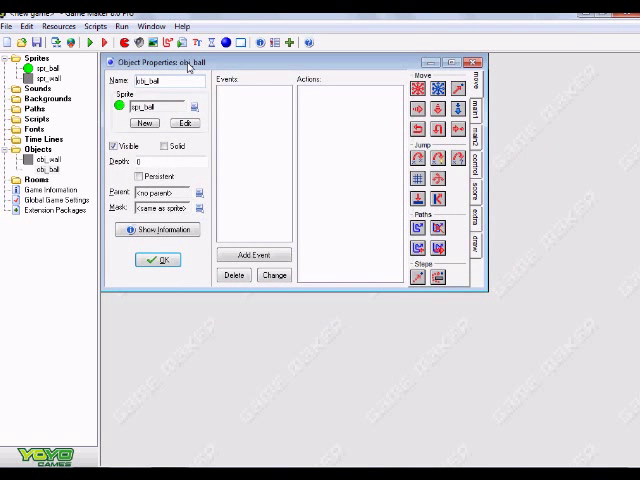
{"action": "mouse_move", "coordinate": [258, 200]}
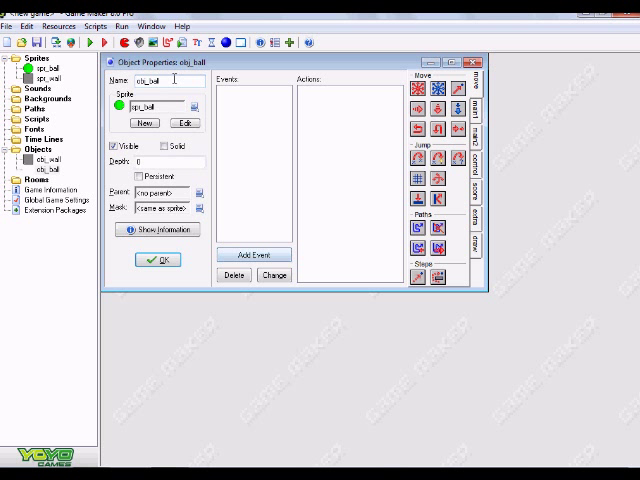
Give obj_ball a Create event with a Move Fixed action at speed 10.
{"action": "left_click", "coordinate": [254, 254]}
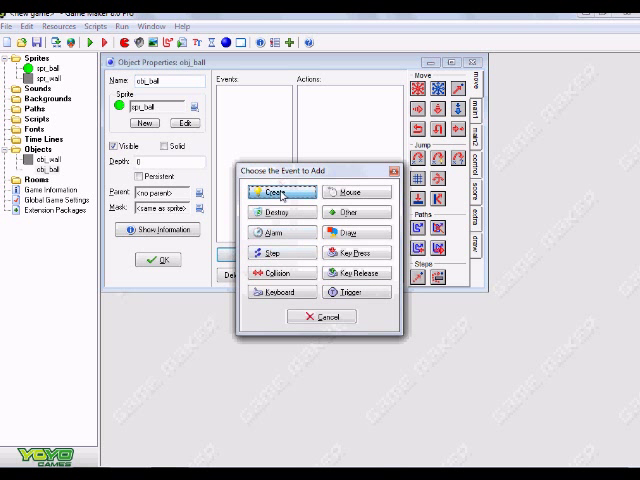
{"action": "left_click", "coordinate": [276, 192]}
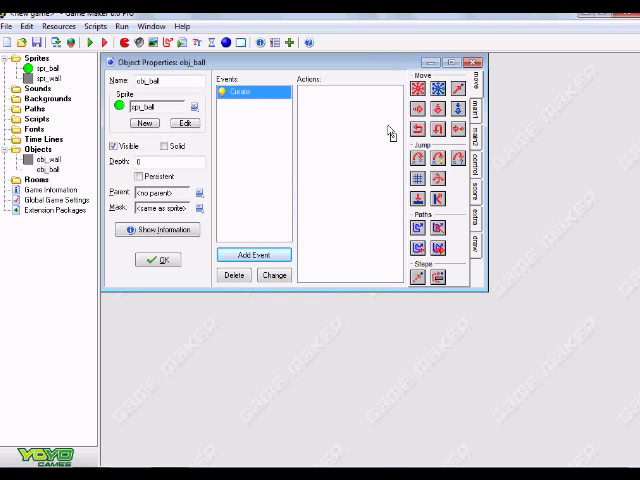
{"action": "left_click", "coordinate": [416, 90]}
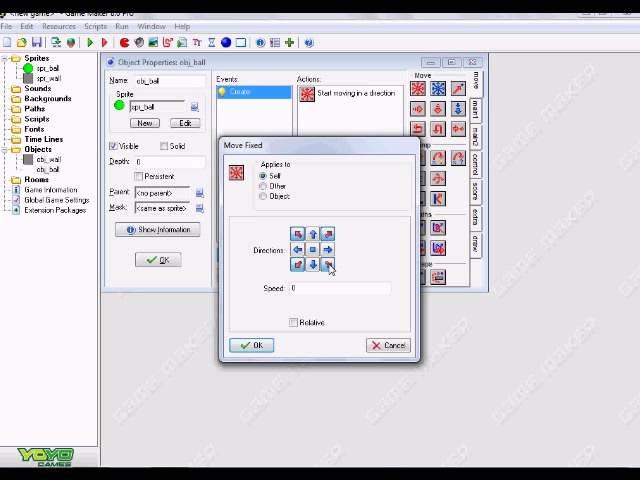
{"action": "left_click", "coordinate": [290, 290]}
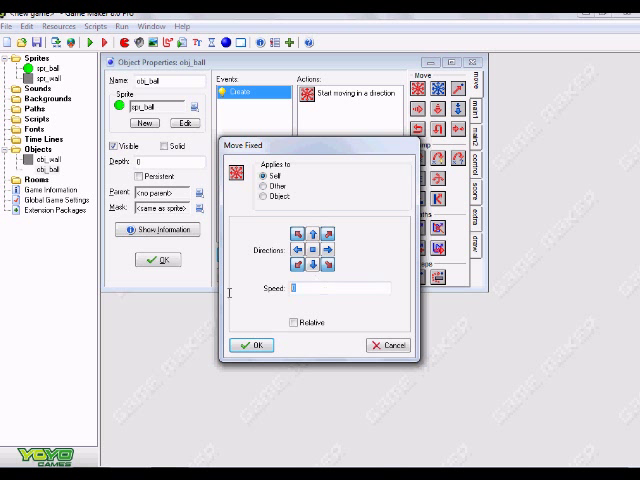
{"action": "type", "text": "1"}
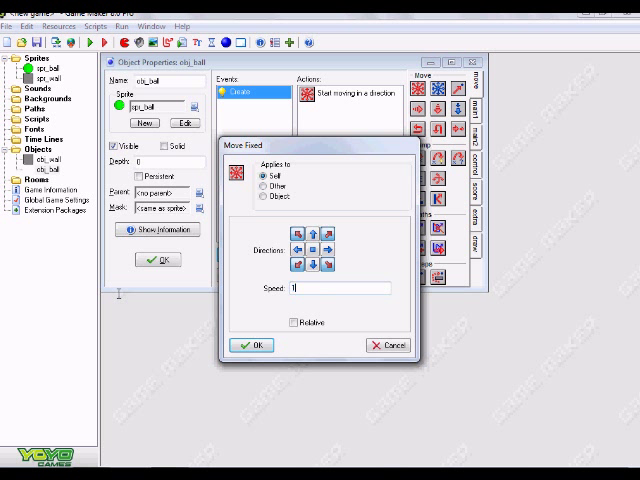
{"action": "type", "text": "0"}
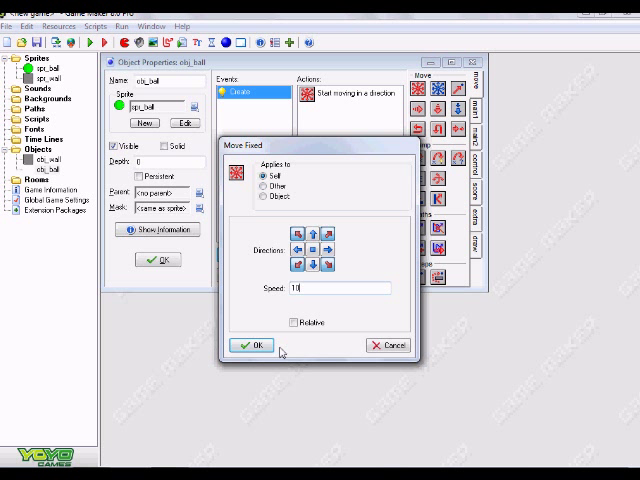
{"action": "left_click", "coordinate": [252, 344]}
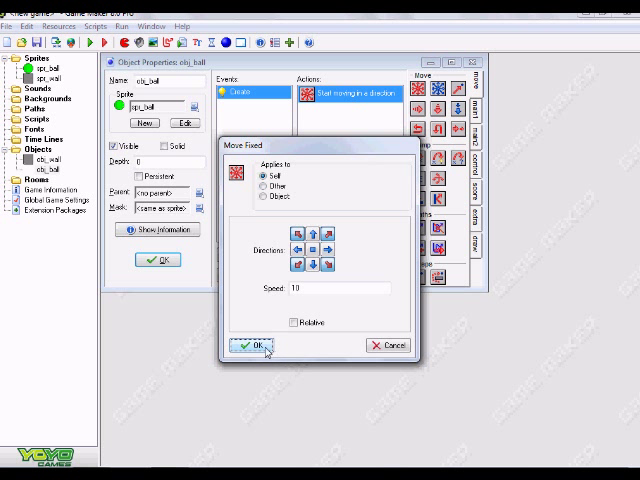
{"action": "left_click", "coordinate": [252, 344]}
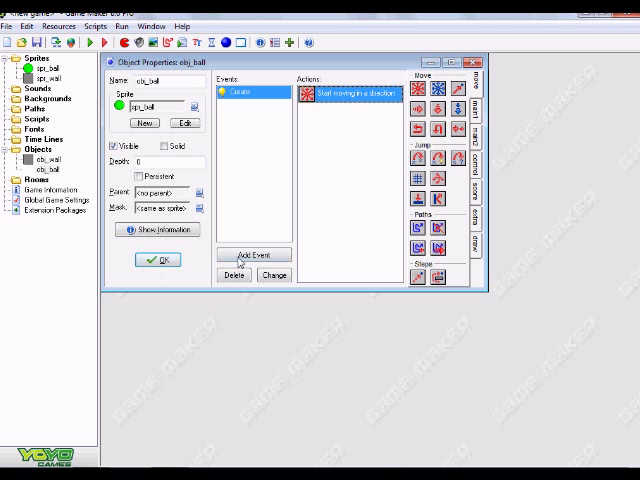
Add a collision event with obj_wall that bounces the ball off solid objects.
{"action": "left_click", "coordinate": [256, 254]}
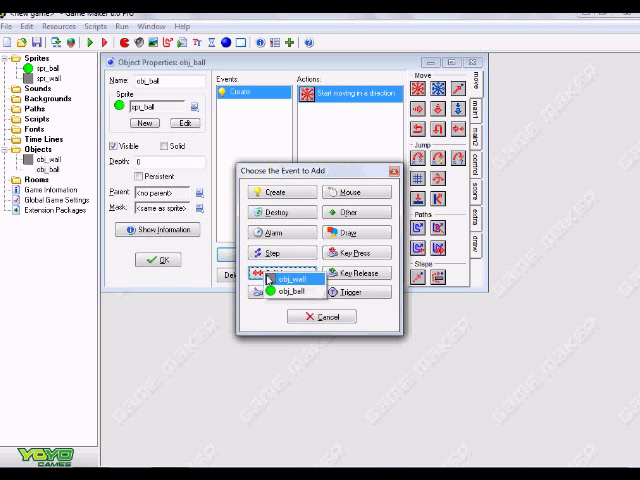
{"action": "left_click", "coordinate": [294, 290]}
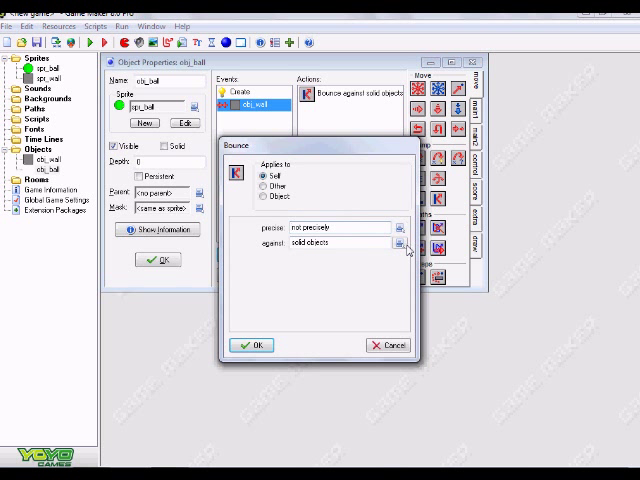
{"action": "left_click", "coordinate": [252, 344]}
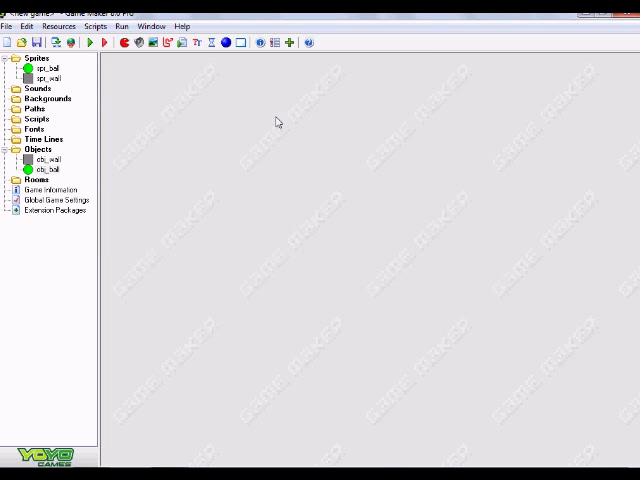
{"action": "mouse_move", "coordinate": [270, 56]}
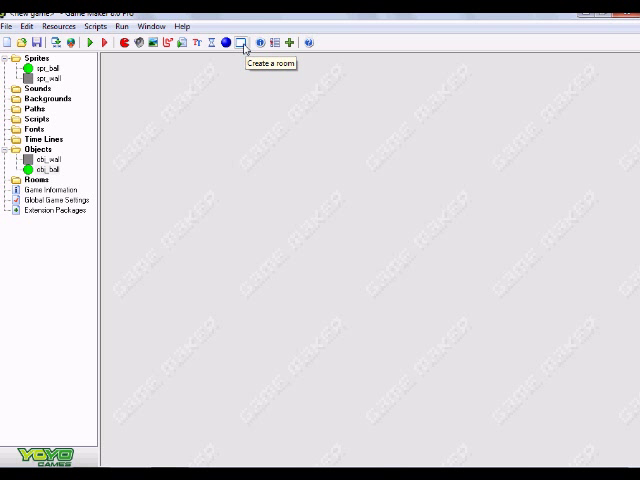
Create a new room, refine the snap grid and place wall blocks along its edges.
{"action": "left_click", "coordinate": [244, 42]}
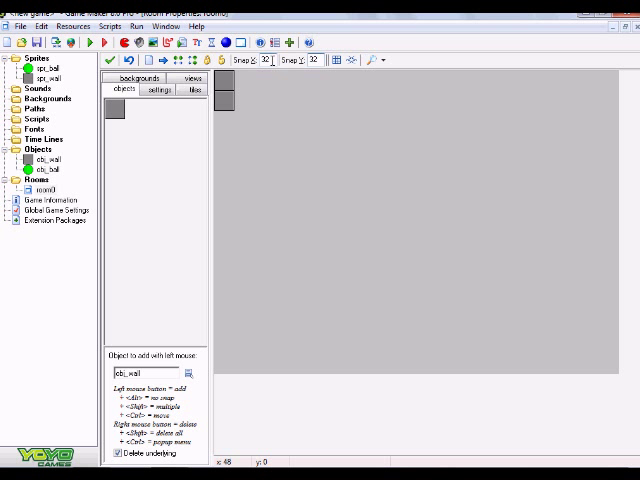
{"action": "left_click", "coordinate": [340, 60]}
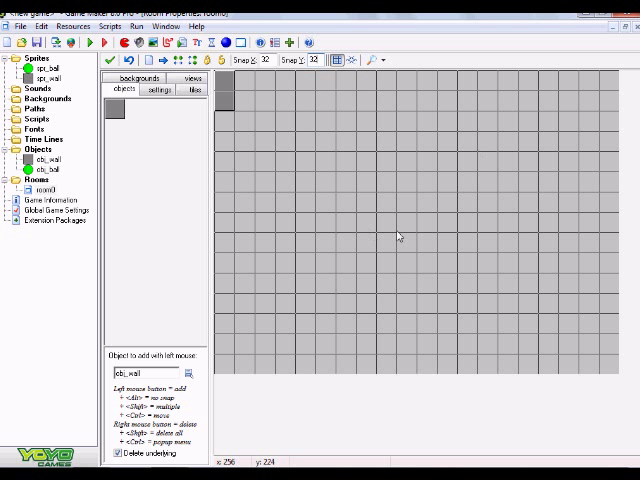
{"action": "left_click", "coordinate": [448, 218]}
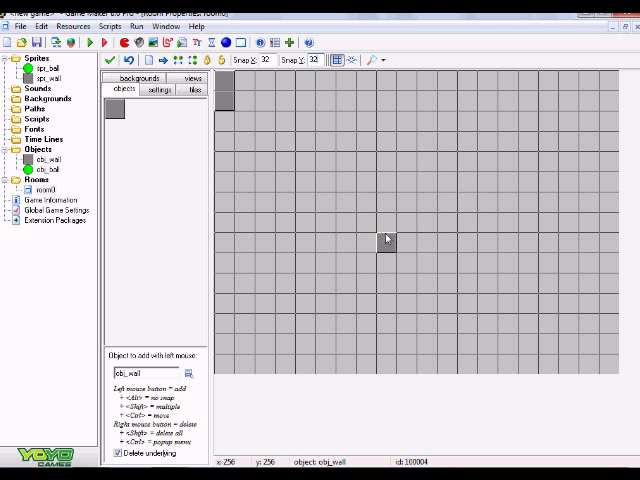
{"action": "left_click", "coordinate": [502, 200]}
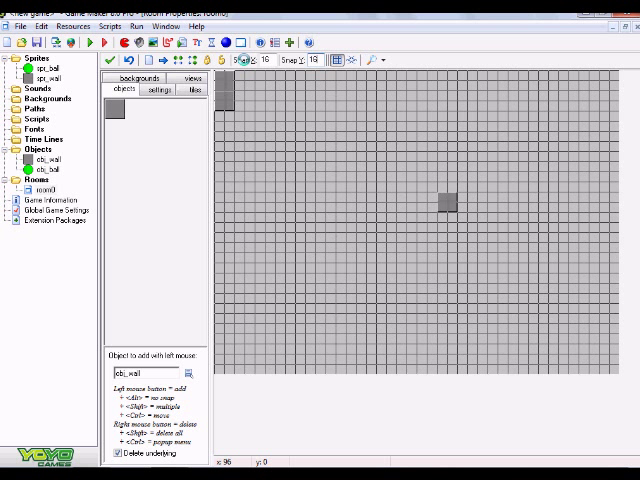
{"action": "left_click", "coordinate": [420, 180]}
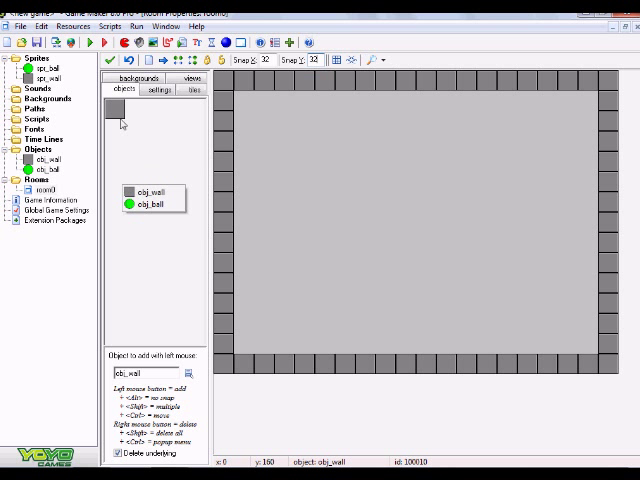
Select obj_ball as the placement object and put one in the middle of the room.
{"action": "left_click", "coordinate": [150, 192]}
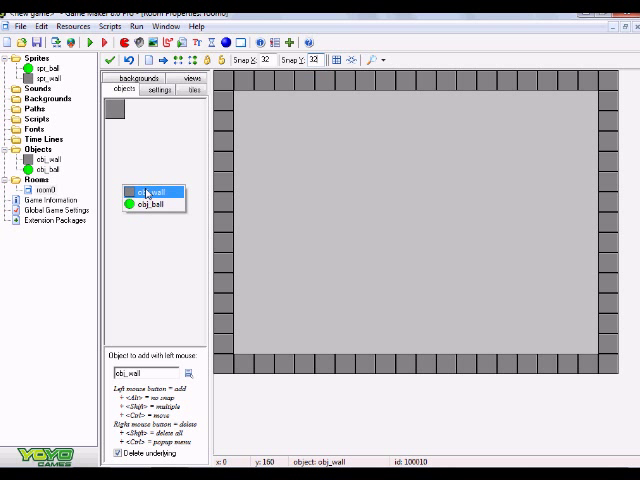
{"action": "left_click", "coordinate": [150, 204]}
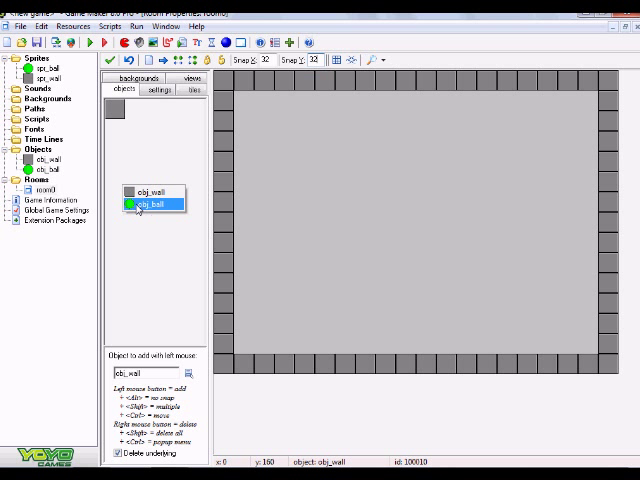
{"action": "left_click", "coordinate": [422, 204]}
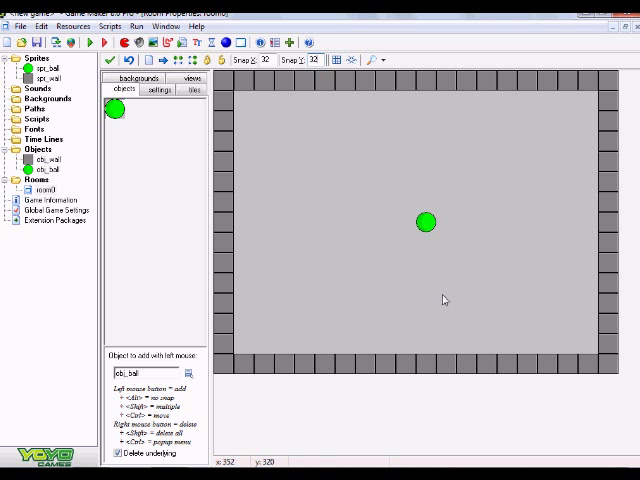
{"action": "mouse_move", "coordinate": [340, 238]}
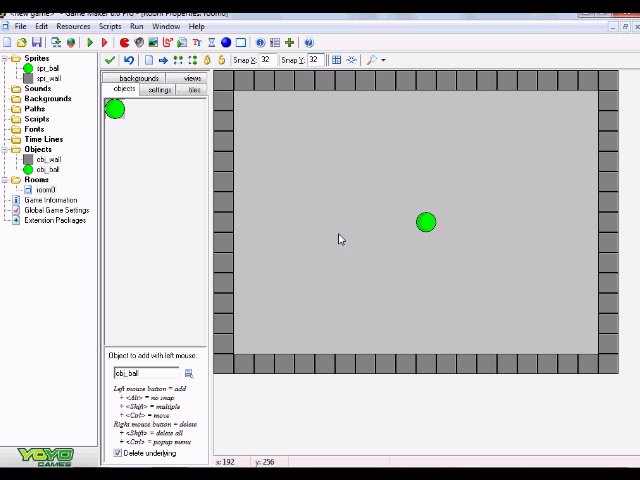
{"action": "mouse_move", "coordinate": [332, 224]}
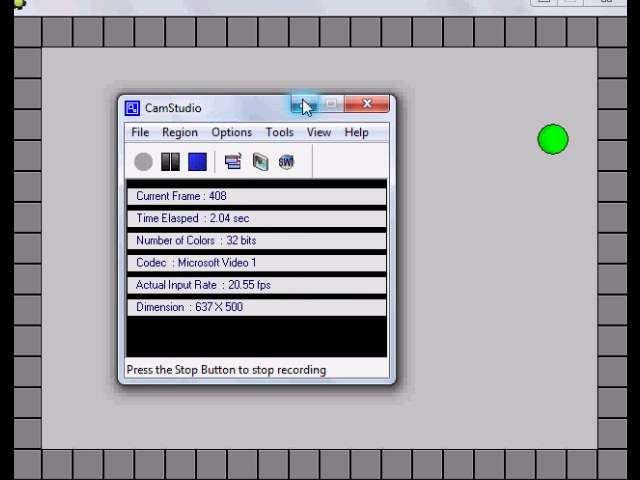
Run the game to watch the green ball travel across the walled room.
{"action": "left_click", "coordinate": [304, 104]}
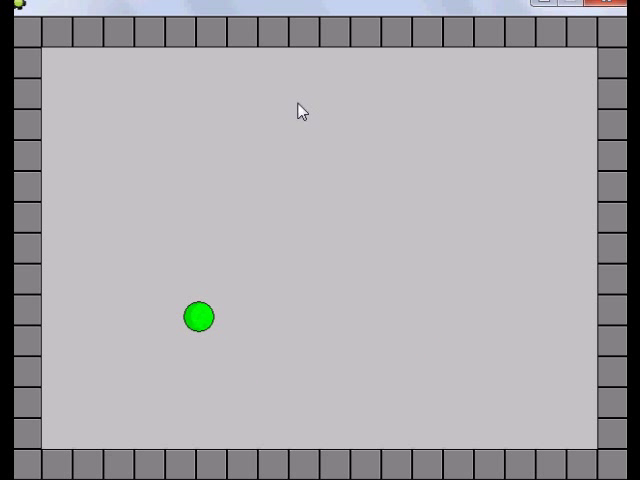